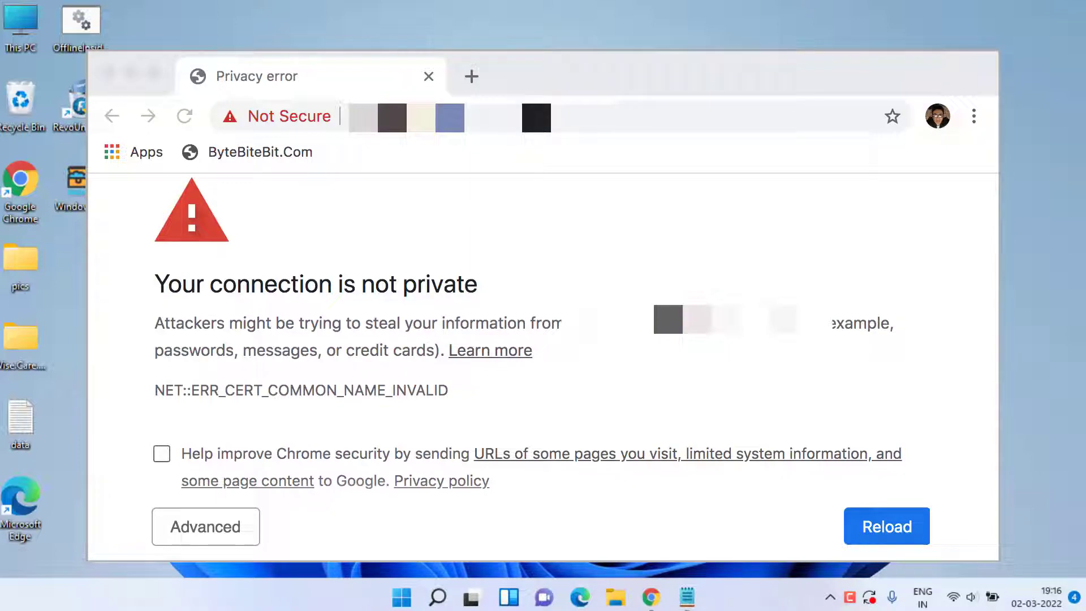
Open the Windows Settings app from the Start button's right-click menu.
left_click(428, 76)
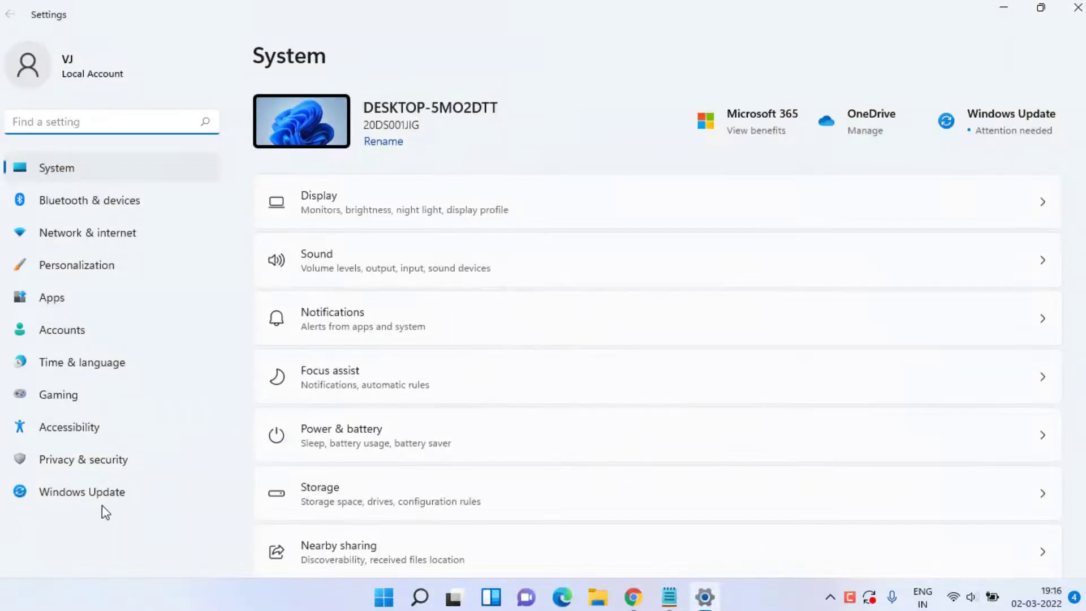
Check Windows Update status, sync the clock under Date & time, and close Settings.
left_click(82, 491)
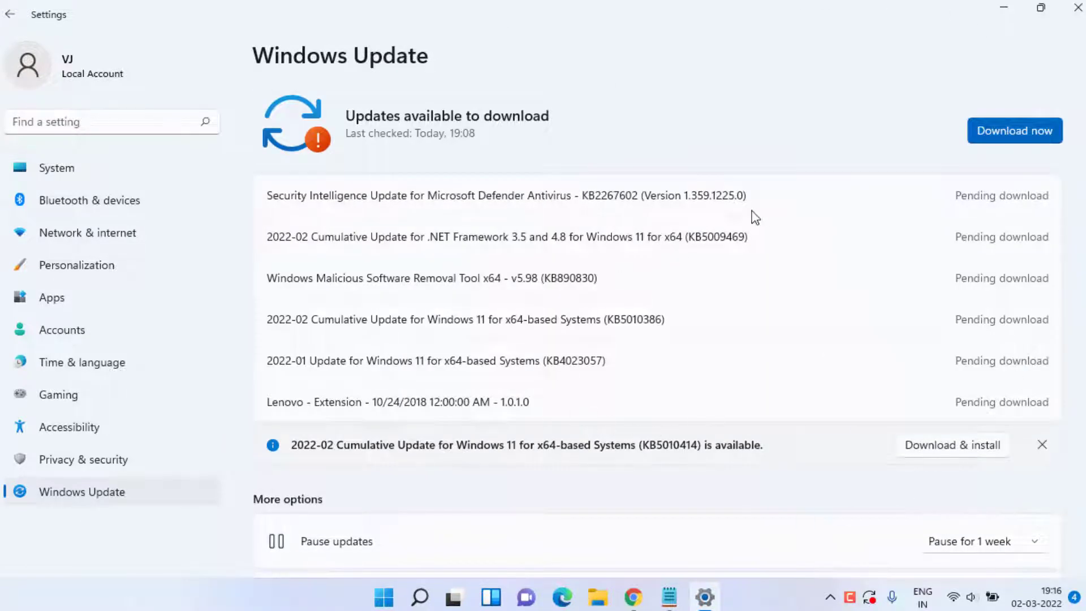
mouse_move(758, 55)
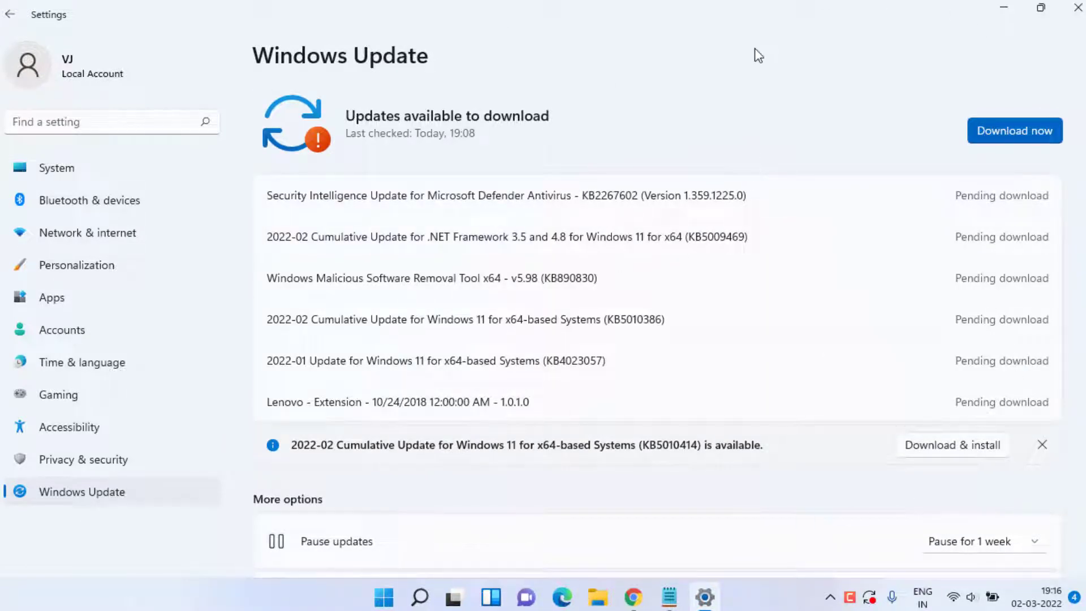
mouse_move(59, 394)
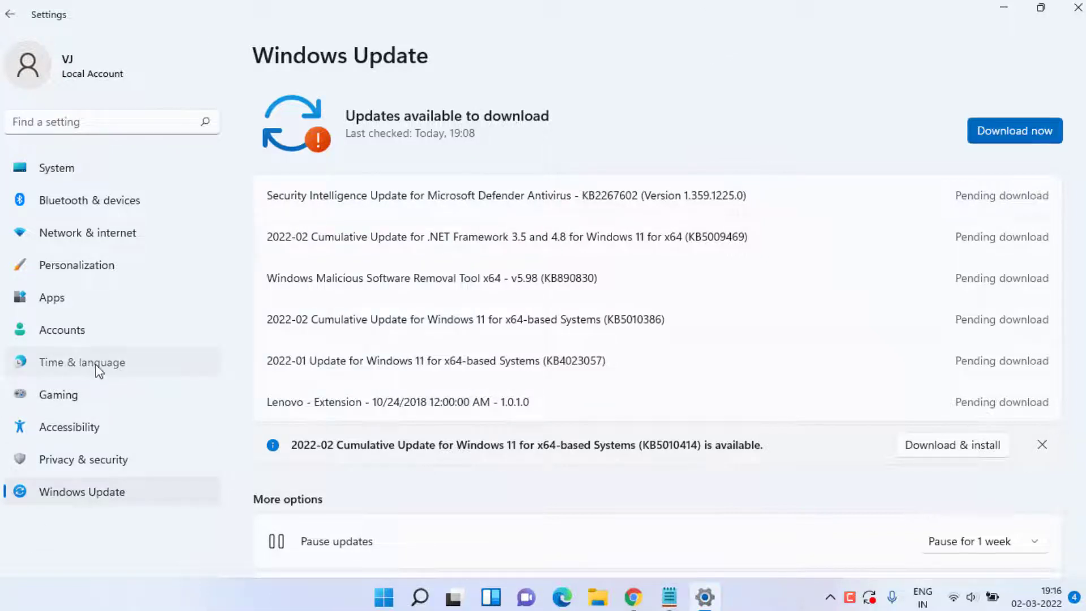
left_click(81, 362)
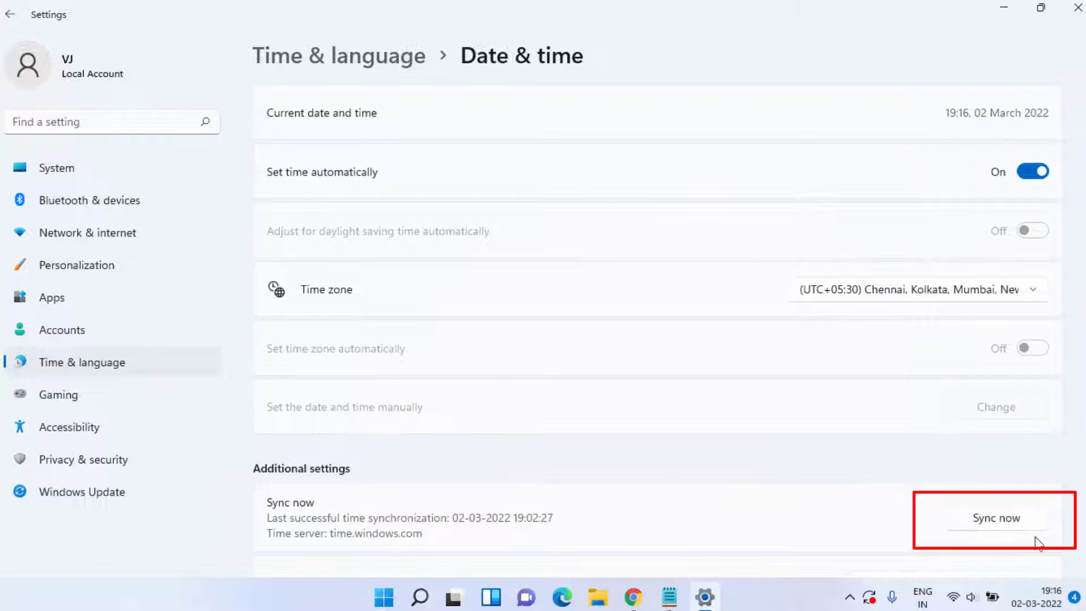
left_click(996, 518)
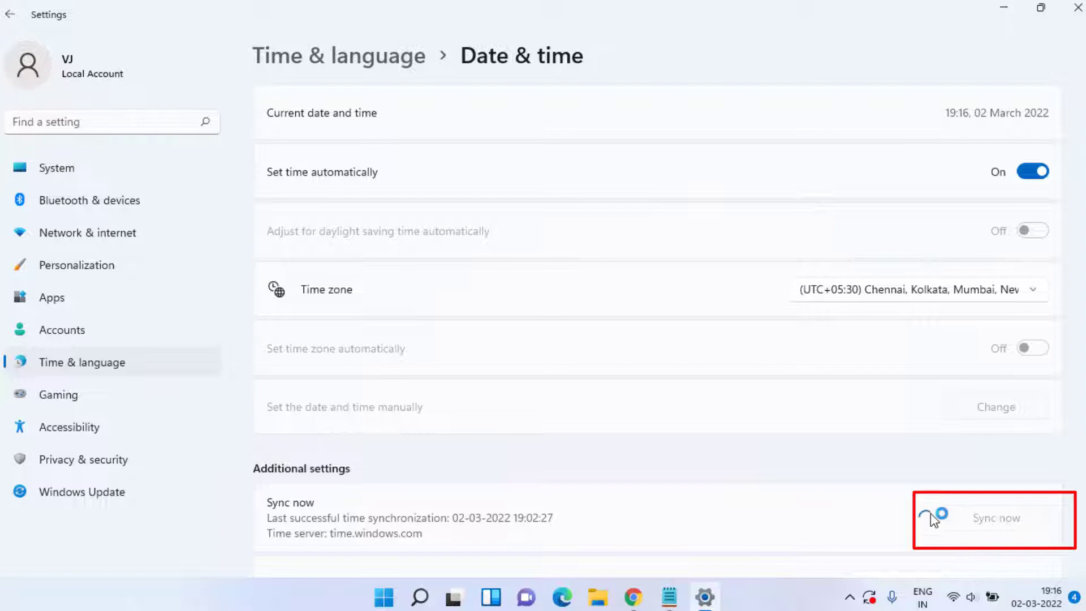
left_click(996, 518)
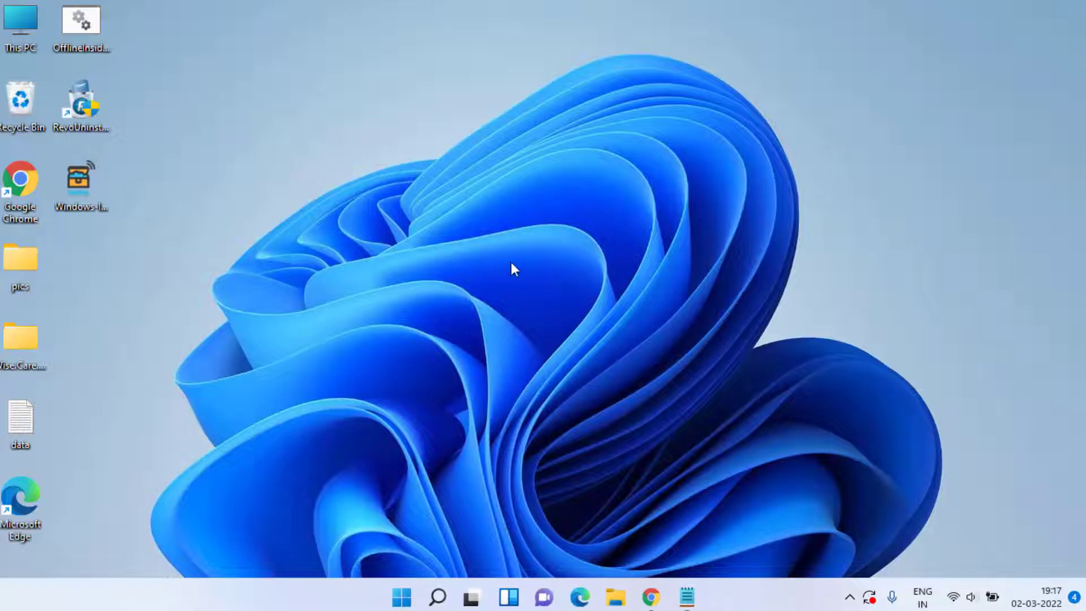
mouse_move(515, 260)
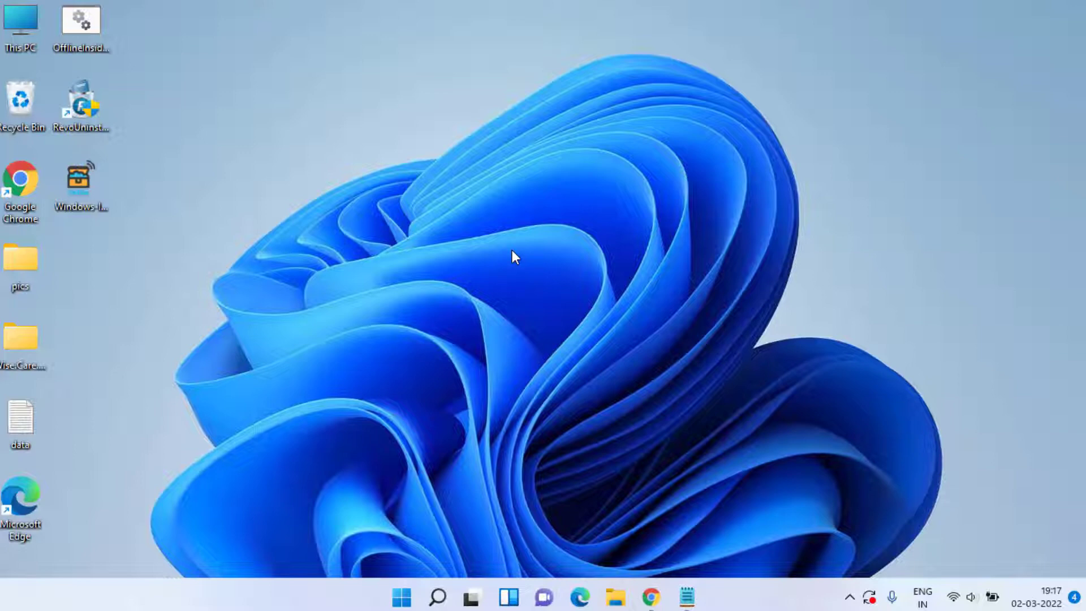
mouse_move(531, 311)
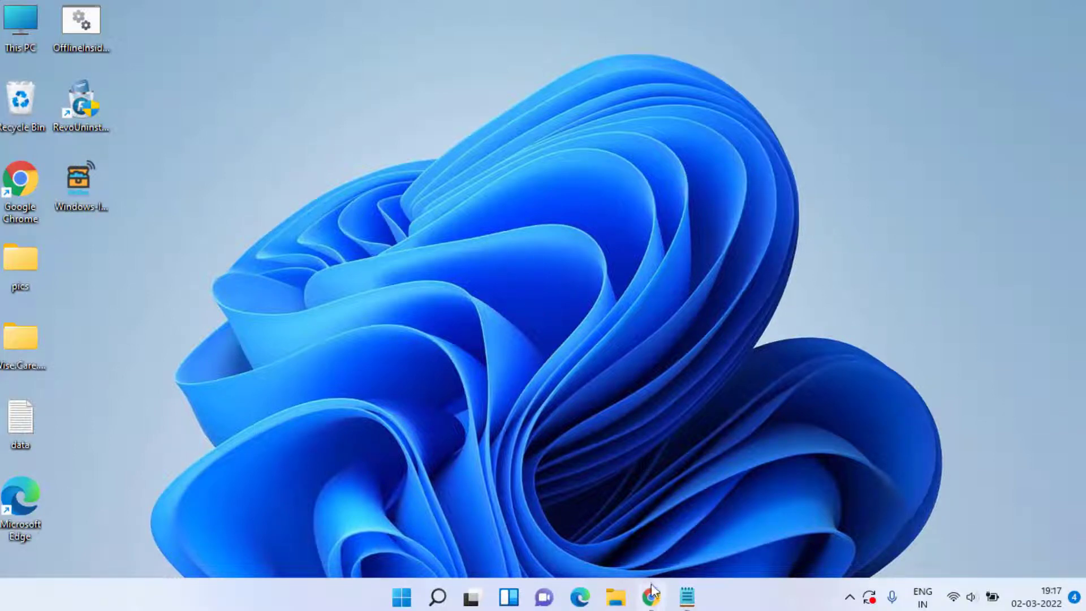
Reopen Chrome from the taskbar and reach its Settings page through the three-dot menu.
left_click(650, 597)
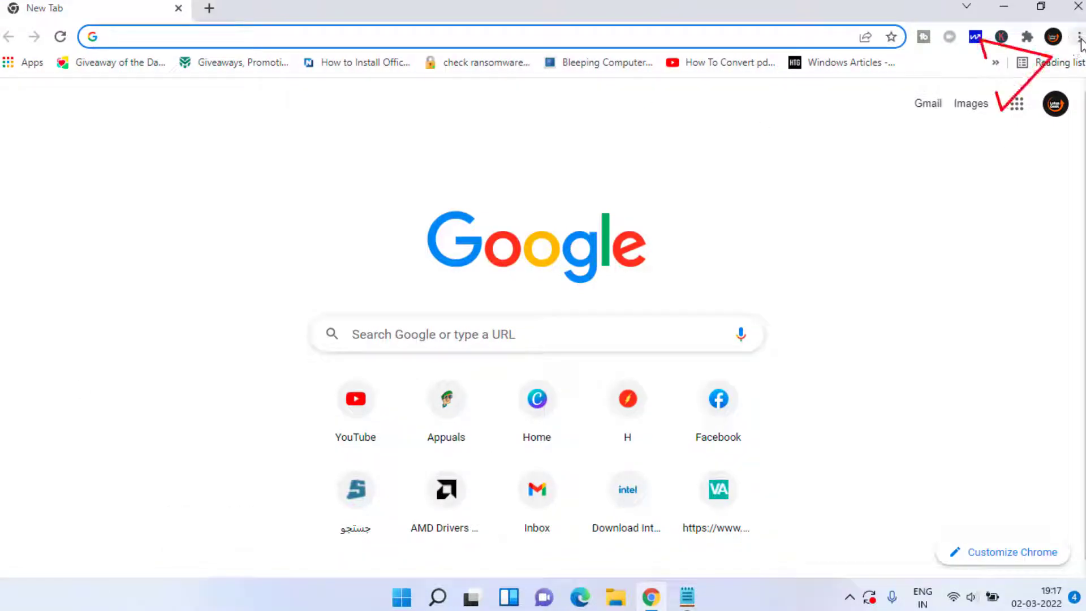
left_click(1078, 37)
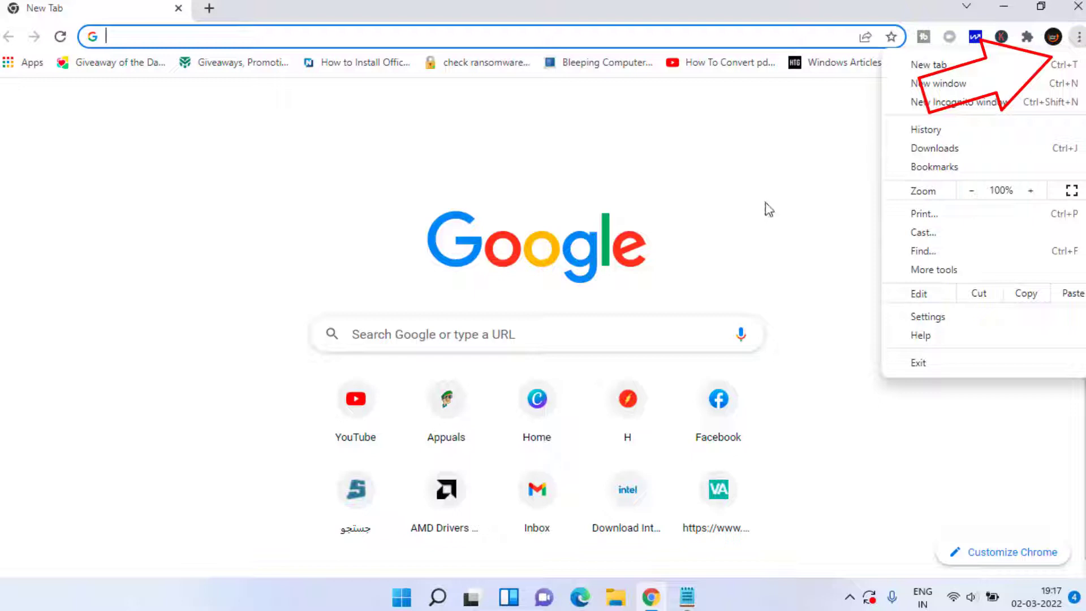
left_click(927, 316)
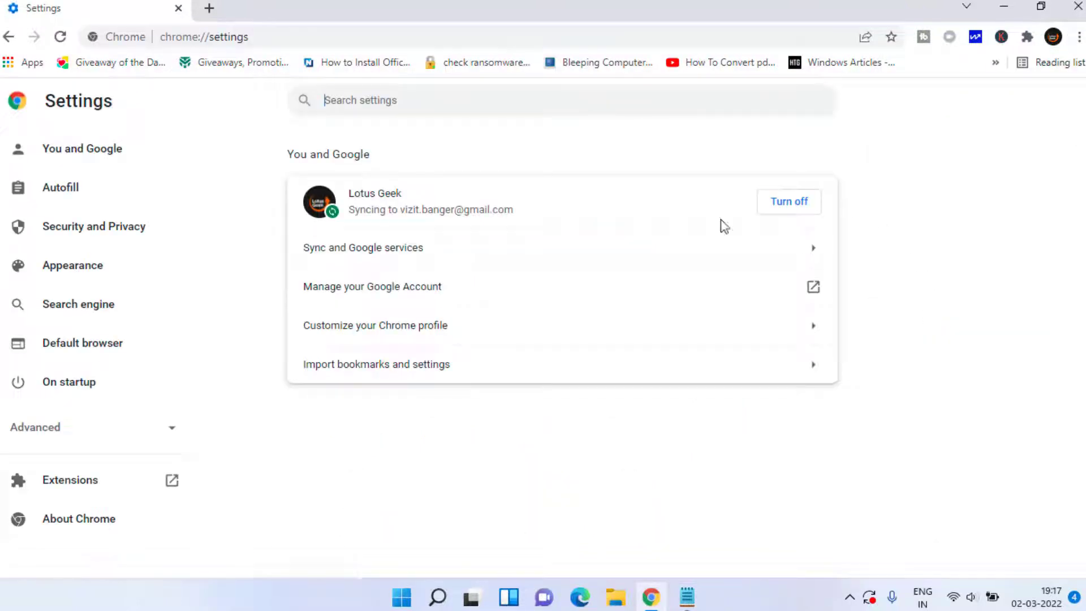
mouse_move(93, 226)
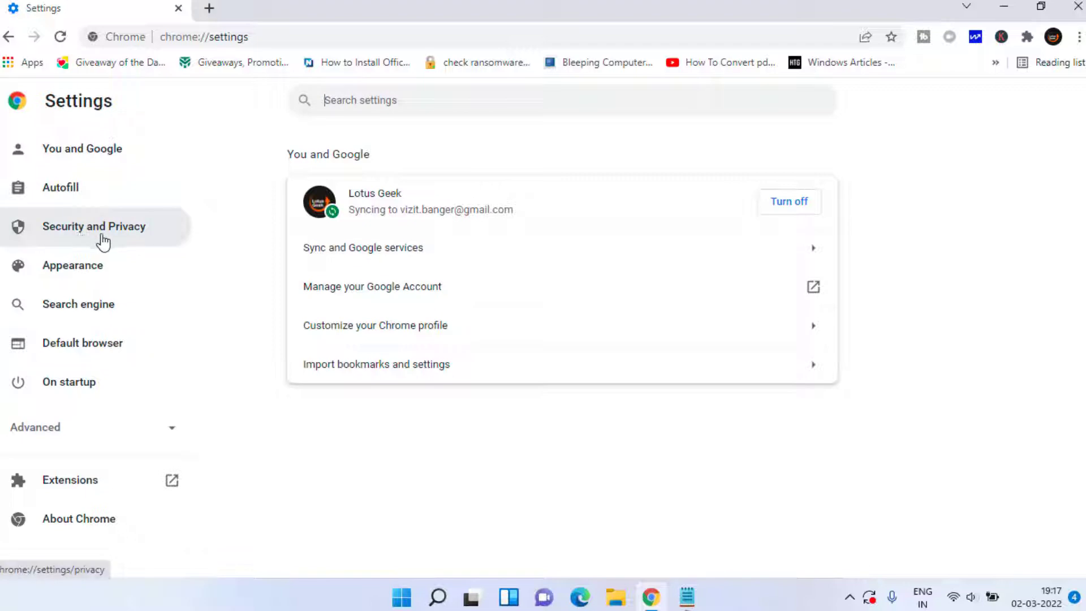
Set Security's 'Use secure DNS' option to 'With' Cloudflare (1.1.1.1).
left_click(93, 227)
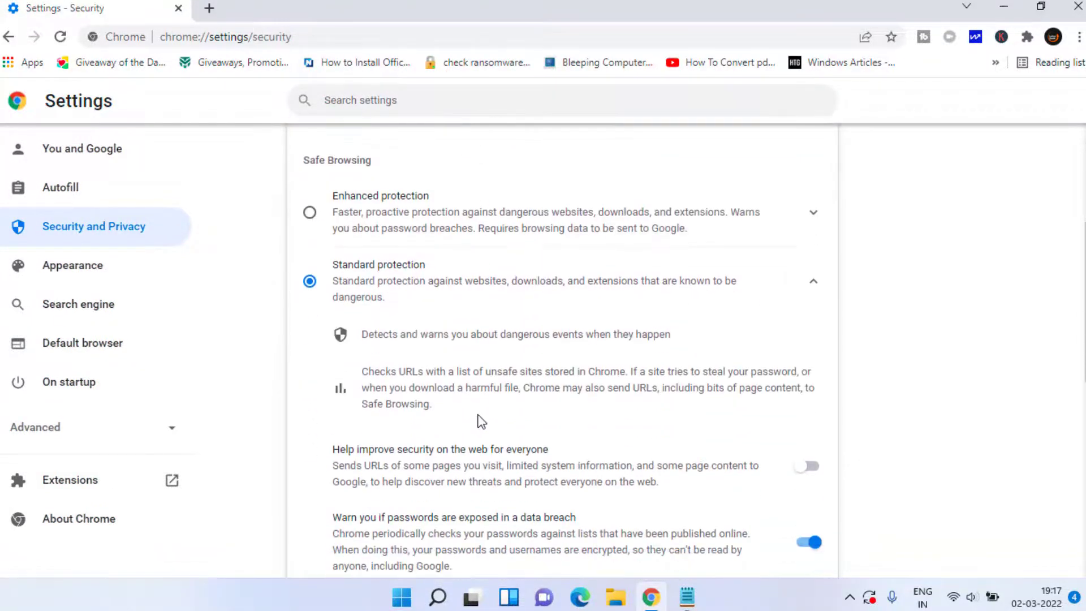
scroll("down", 3)
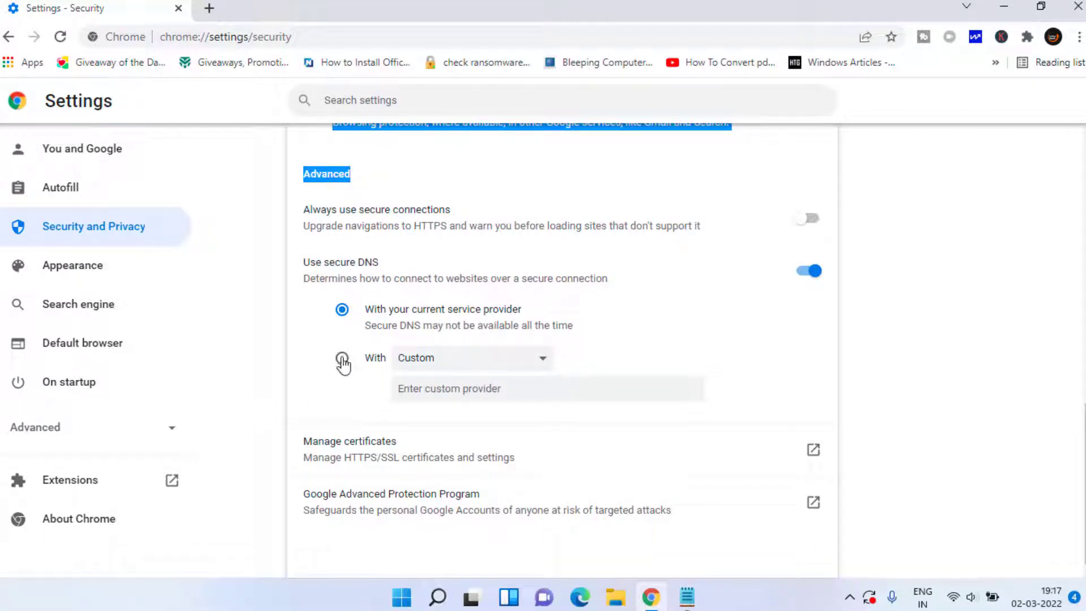
left_click(342, 357)
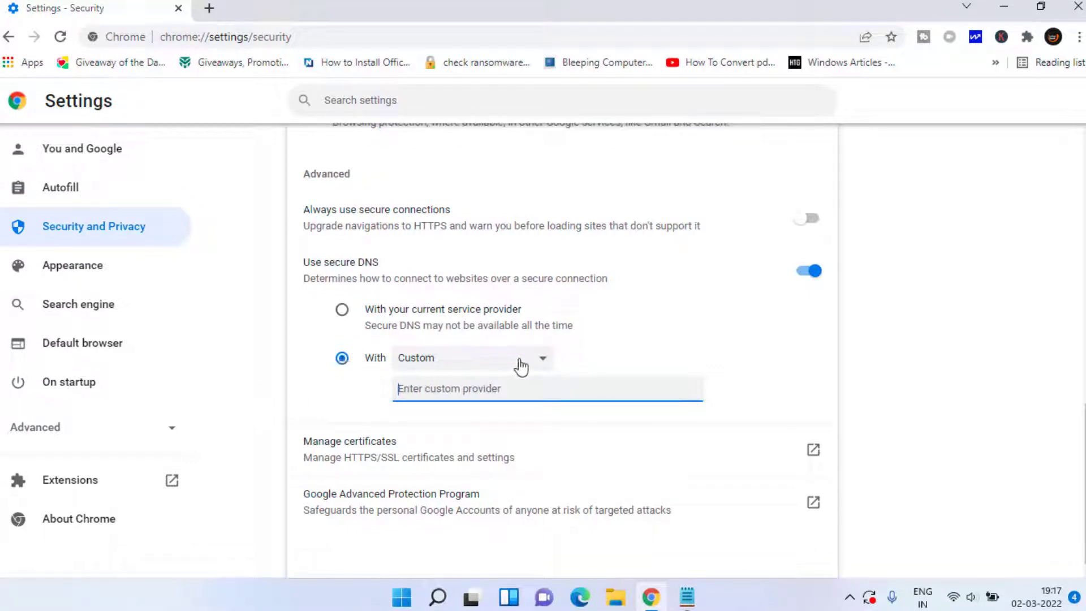
left_click(472, 357)
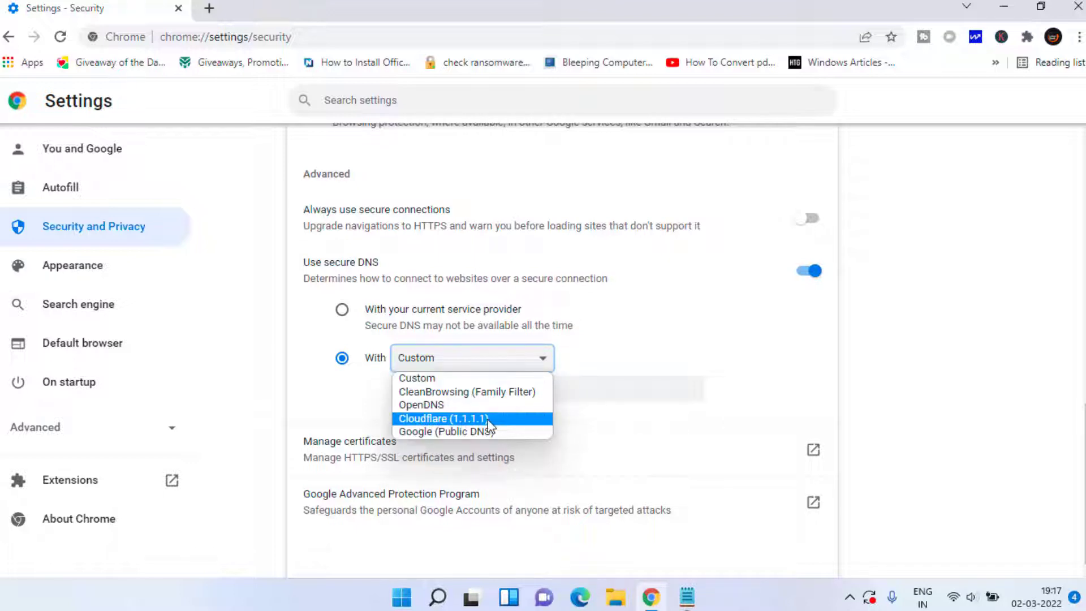
left_click(441, 419)
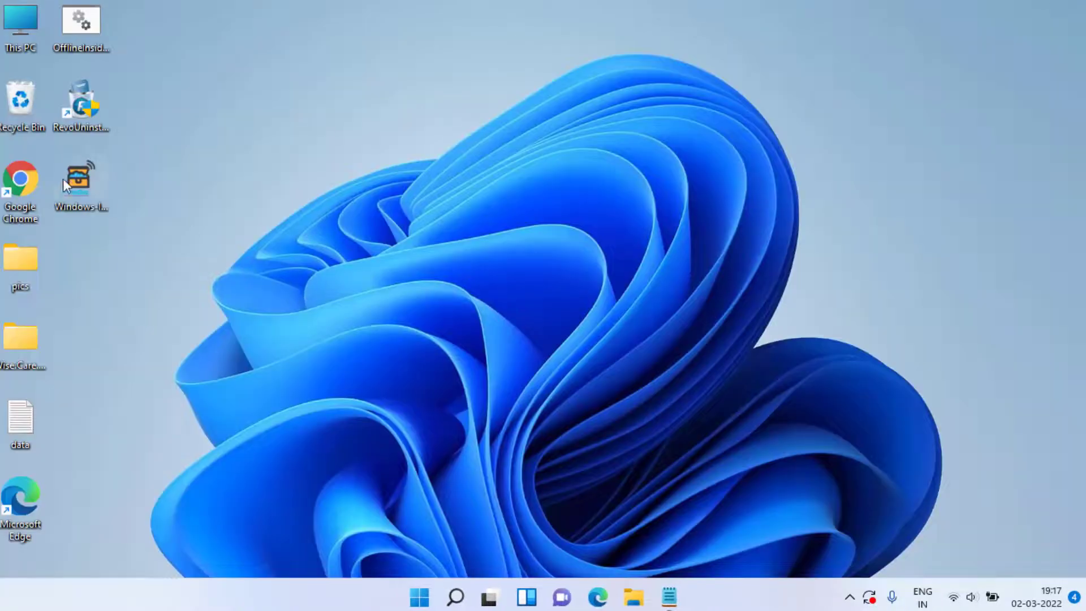
Relaunch Chrome from the desktop shortcut and go to Settings > Security and Privacy.
double_click(20, 180)
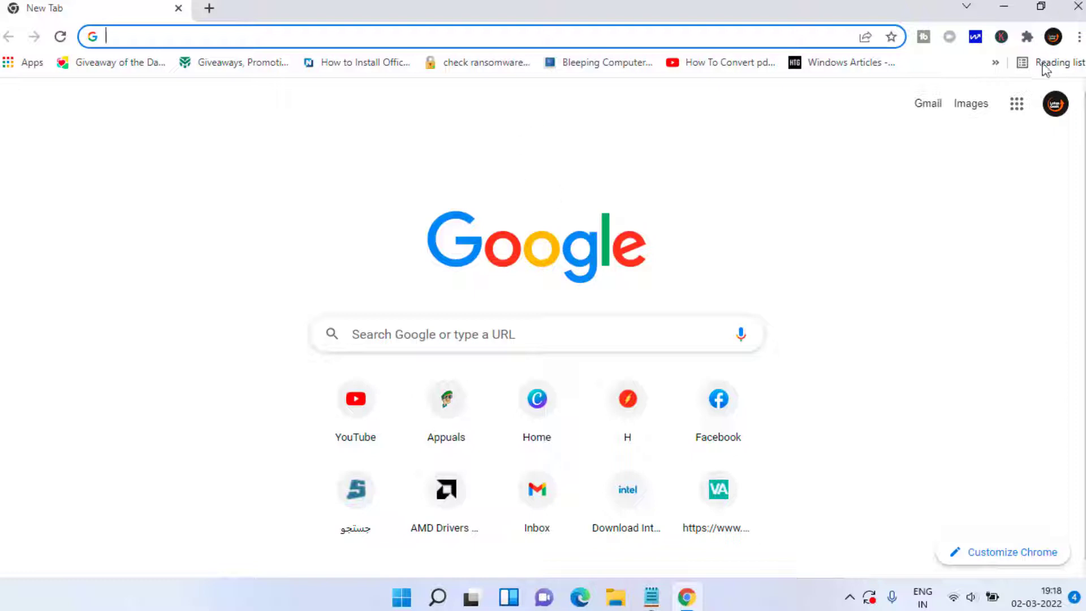
left_click(1078, 37)
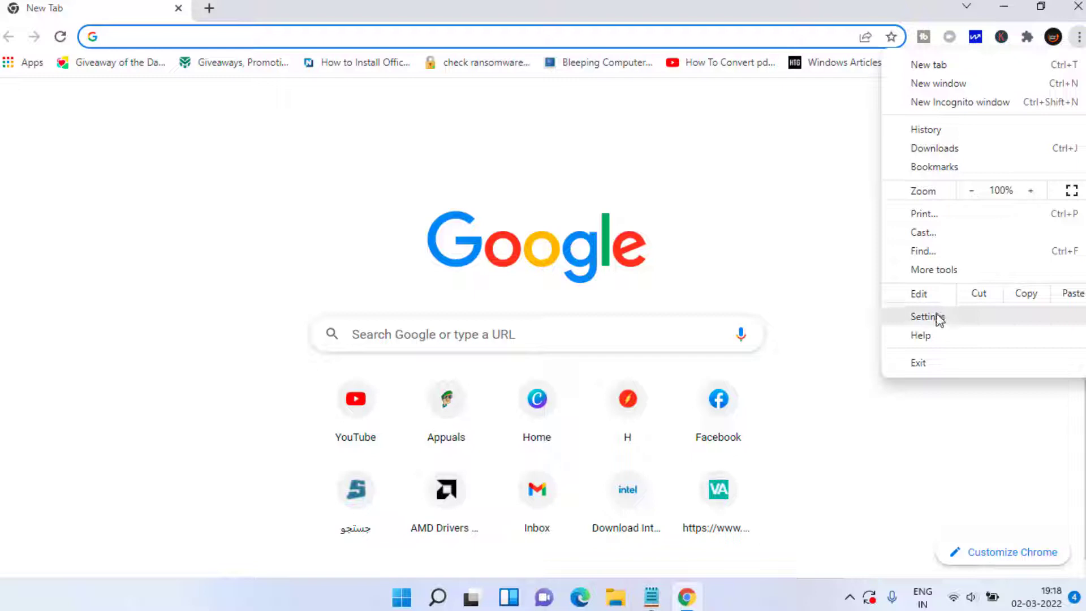
left_click(927, 317)
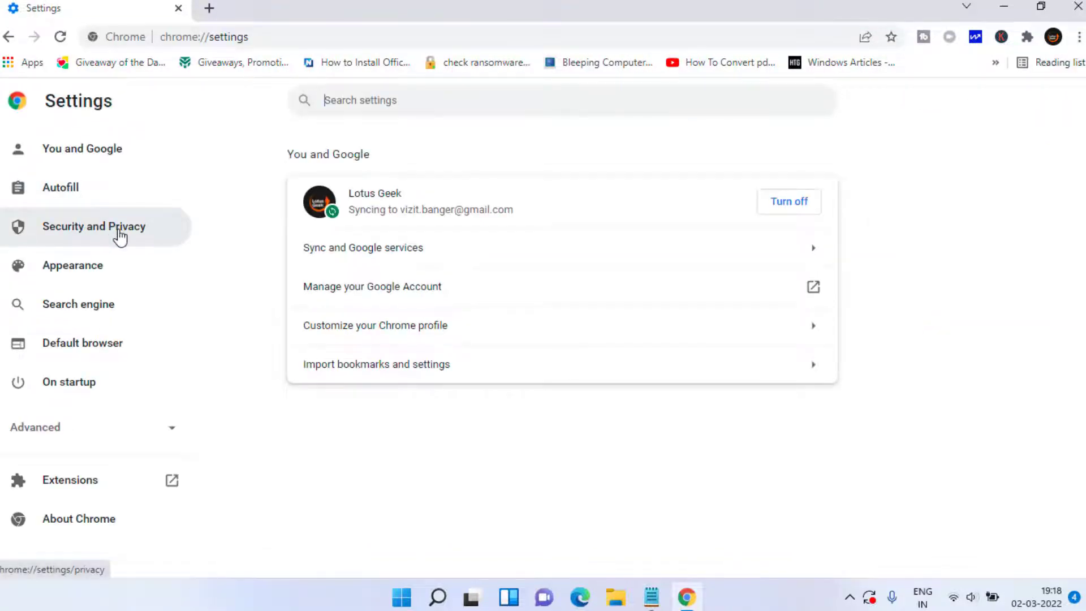
left_click(93, 226)
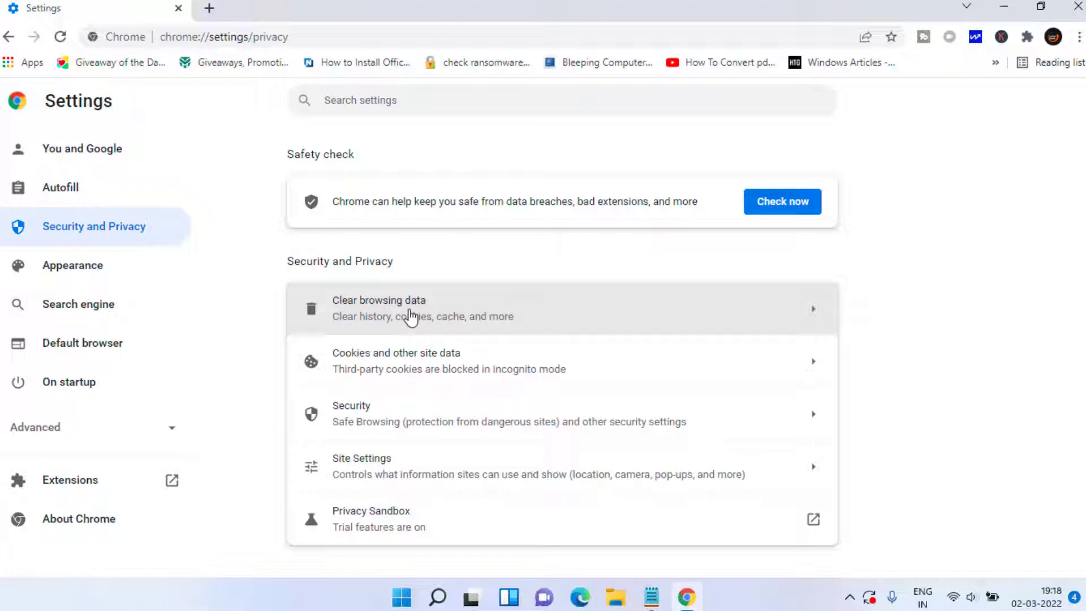
Set Clear browsing data to All time with cached images and files, then close the dialog.
left_click(380, 308)
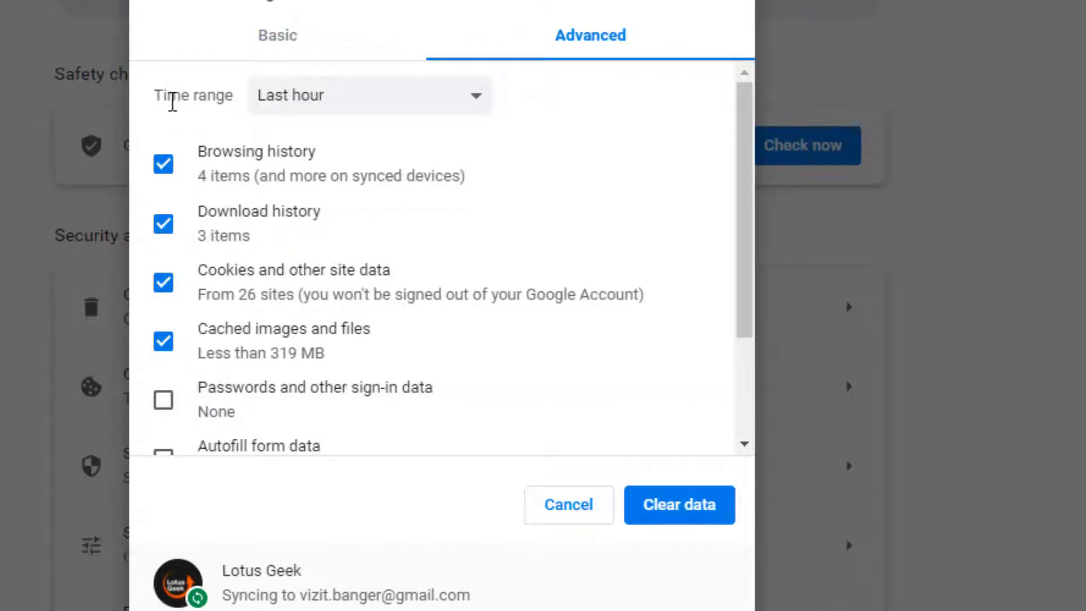
left_click(370, 95)
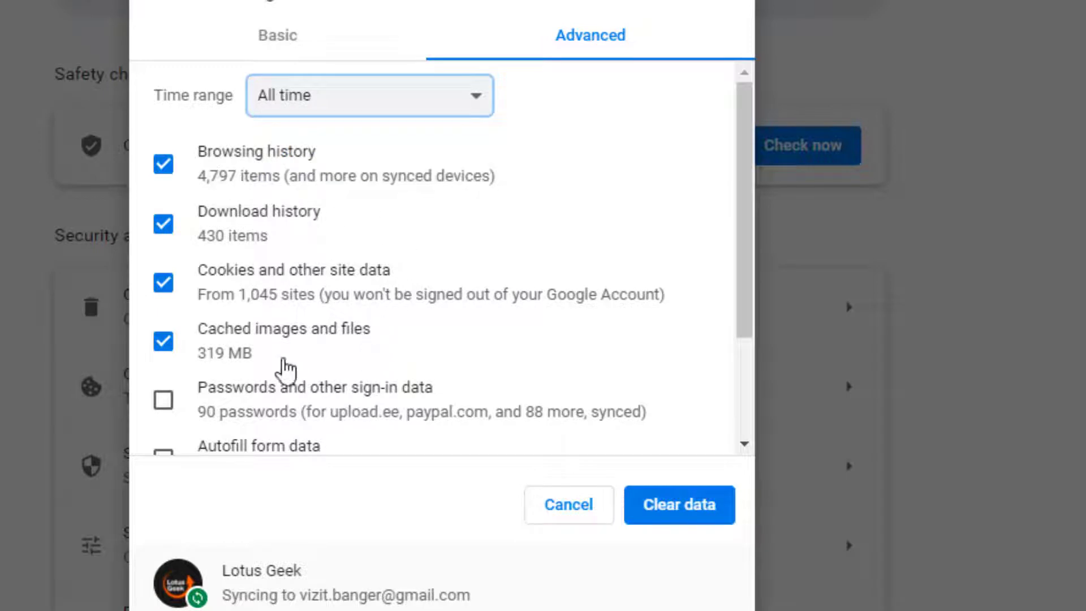
mouse_move(235, 343)
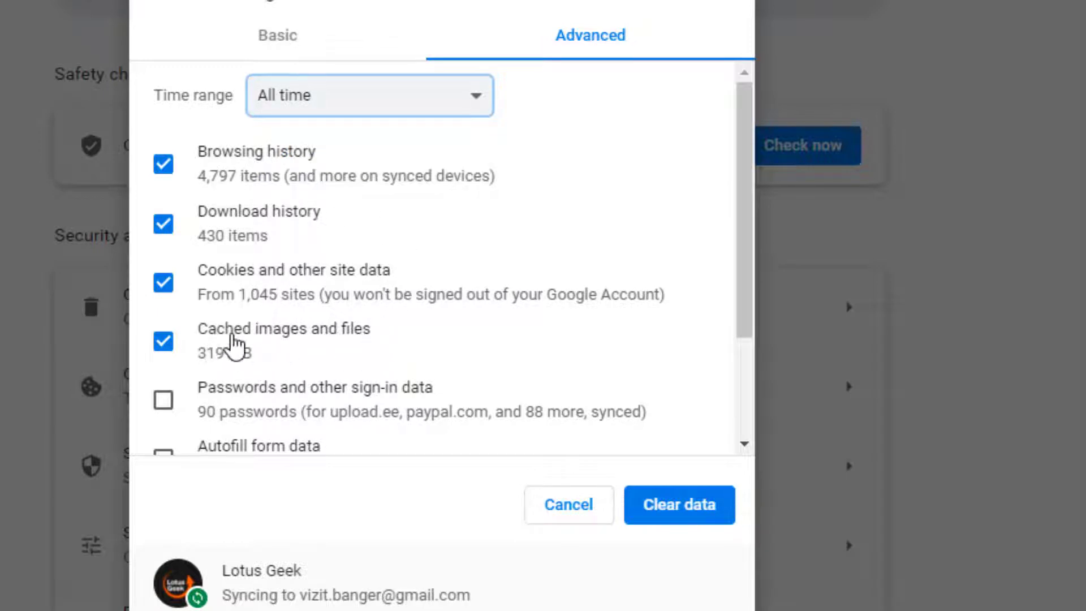
mouse_move(305, 294)
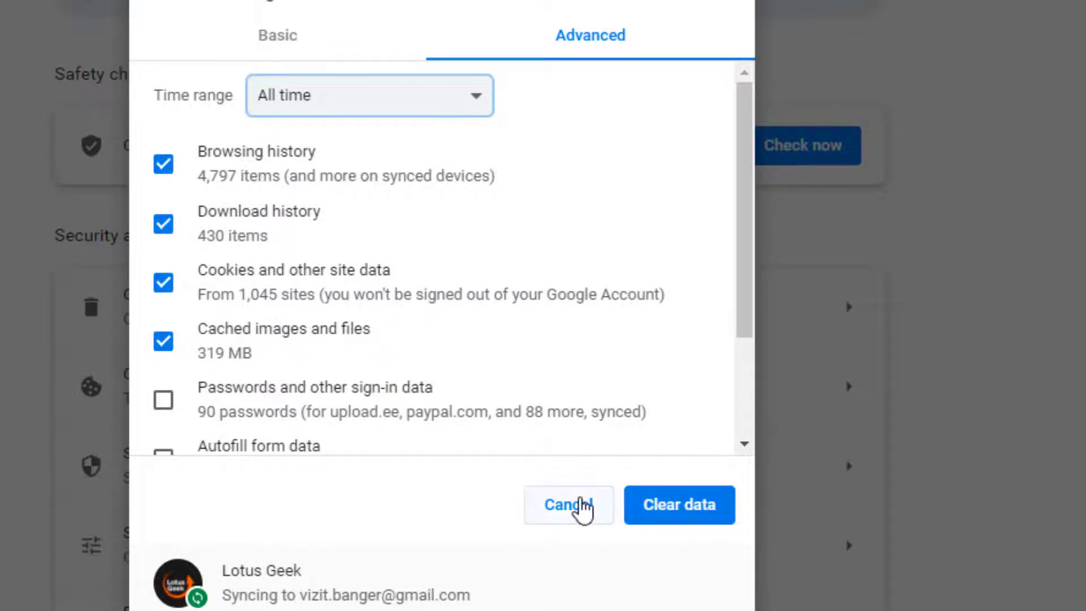
left_click(568, 506)
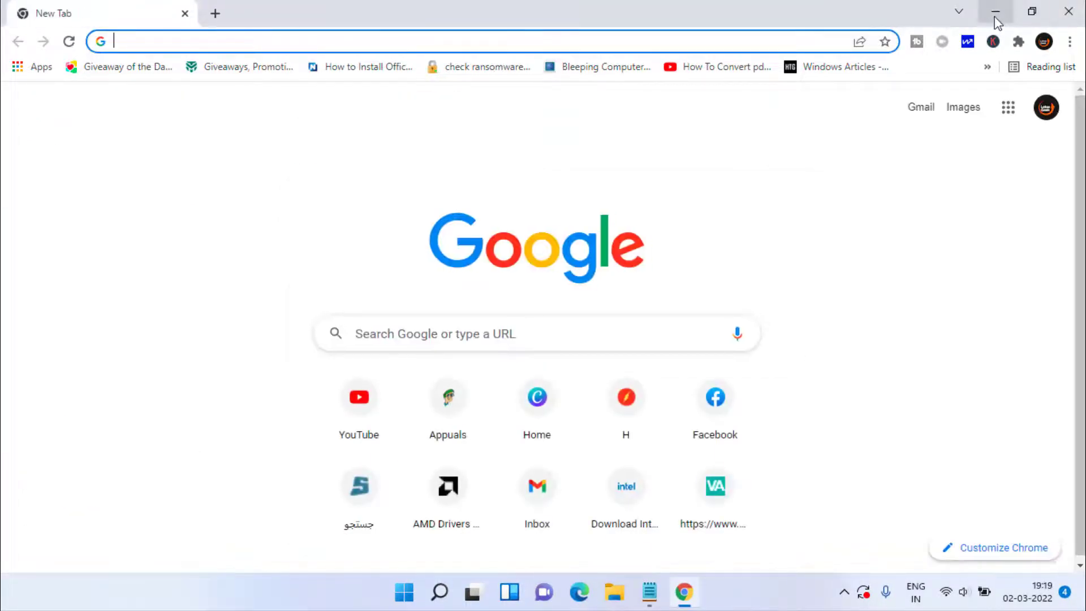
Minimize and restore Chrome, then save the isrgrootx1 certificate to the Desktop.
left_click(996, 12)
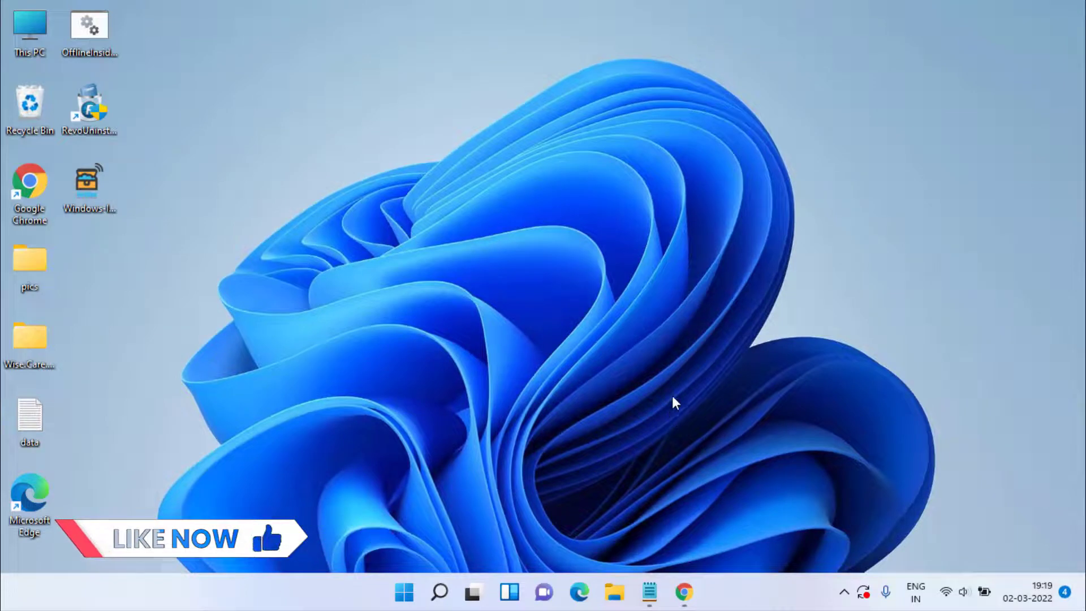
mouse_move(670, 454)
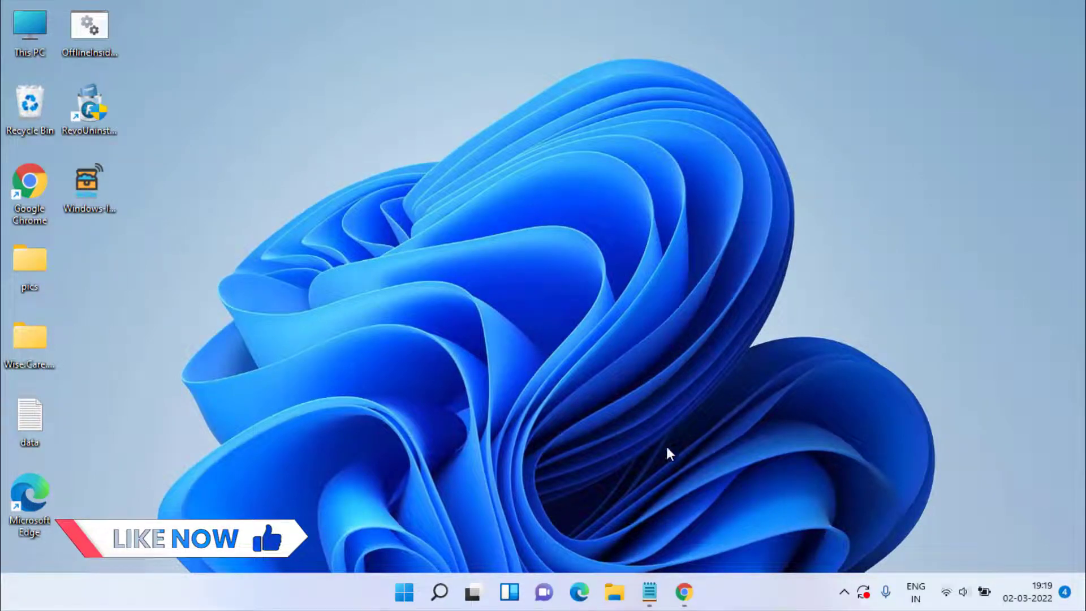
left_click(685, 592)
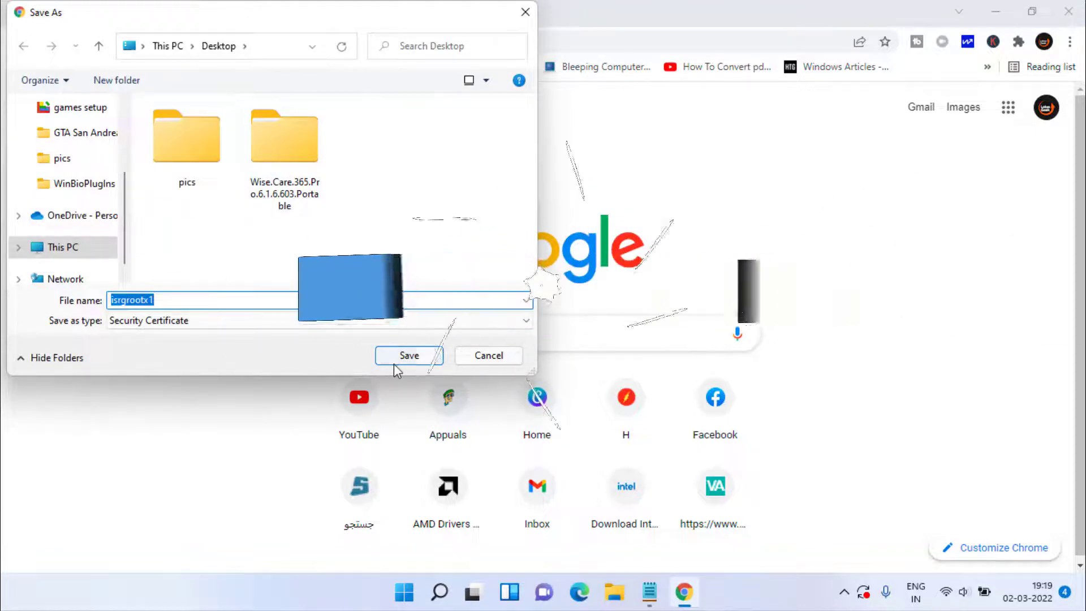
left_click(409, 356)
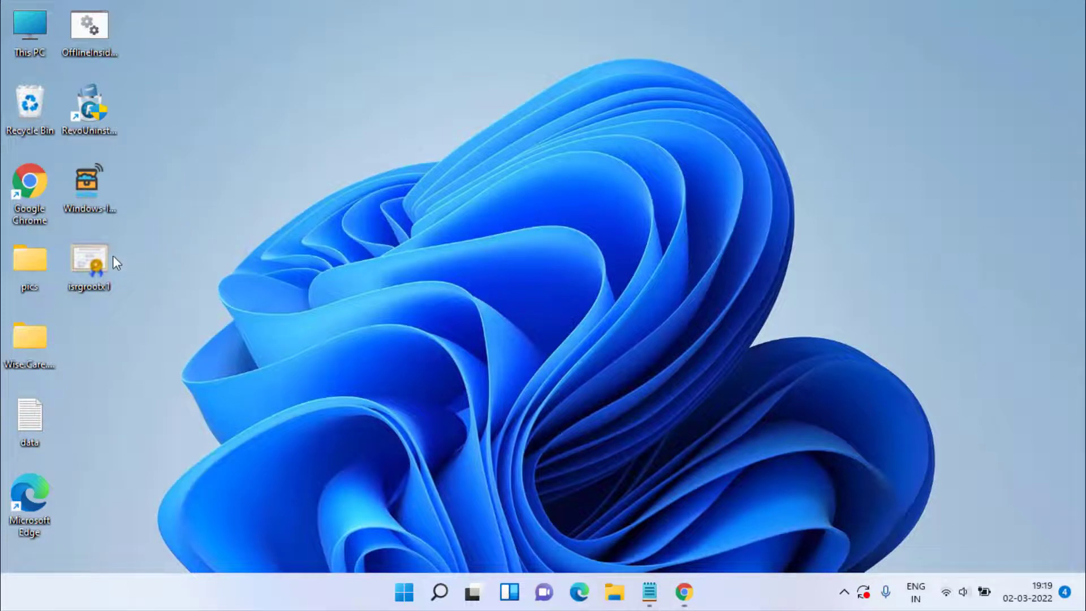
Install isrgrootx1 for the current user with automatic store selection and dismiss the success messages.
double_click(88, 256)
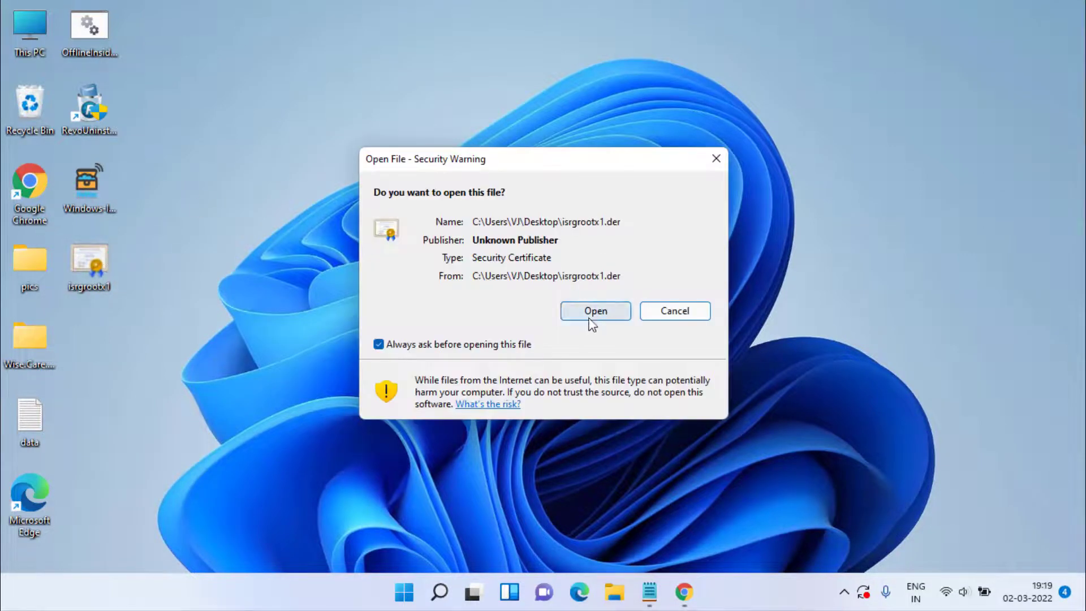
left_click(595, 310)
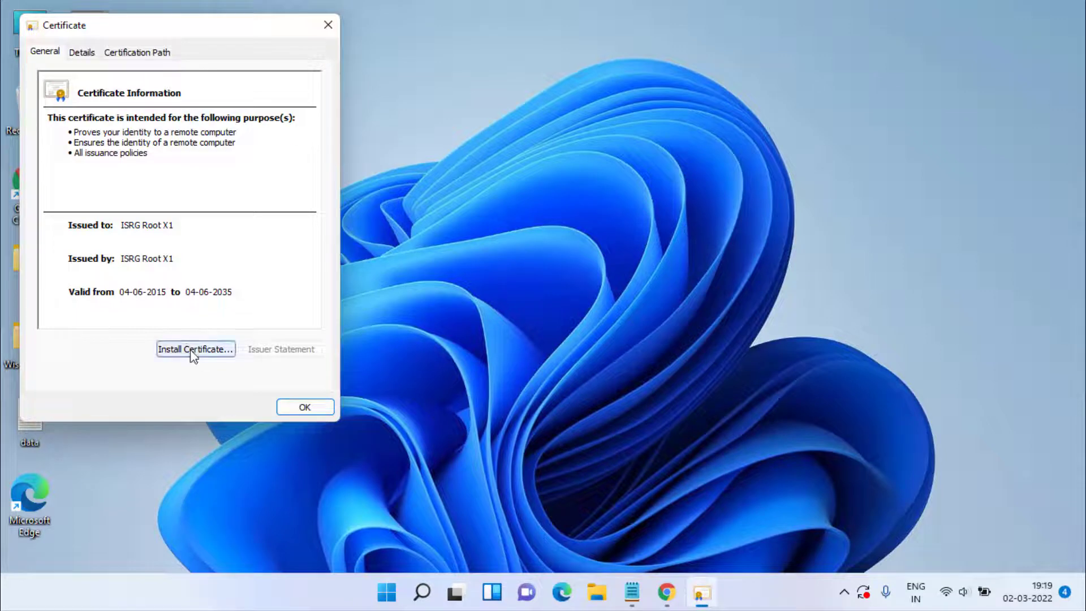
left_click(196, 348)
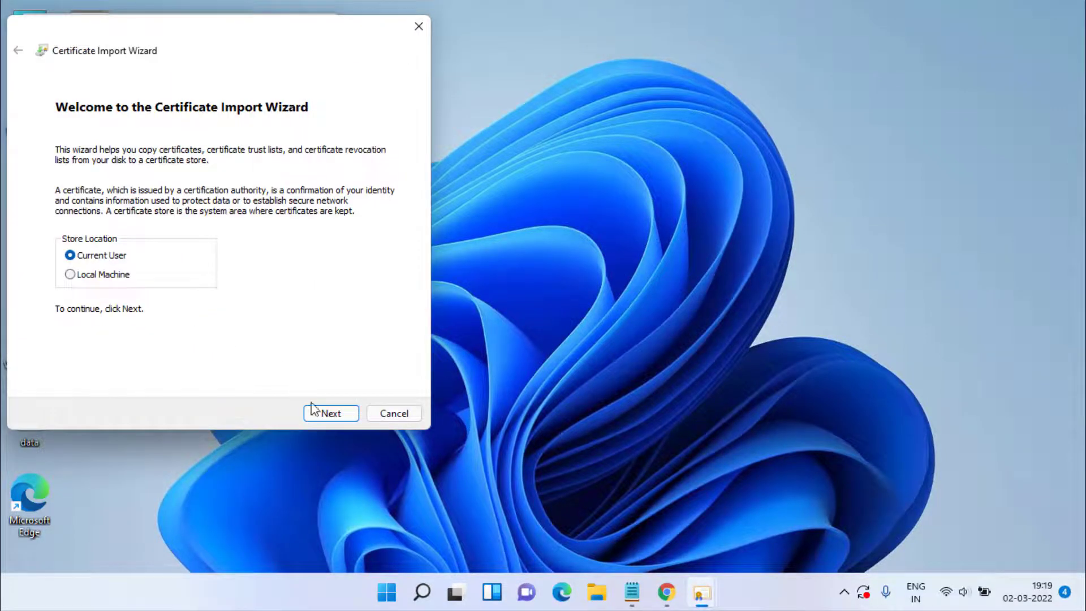
left_click(331, 413)
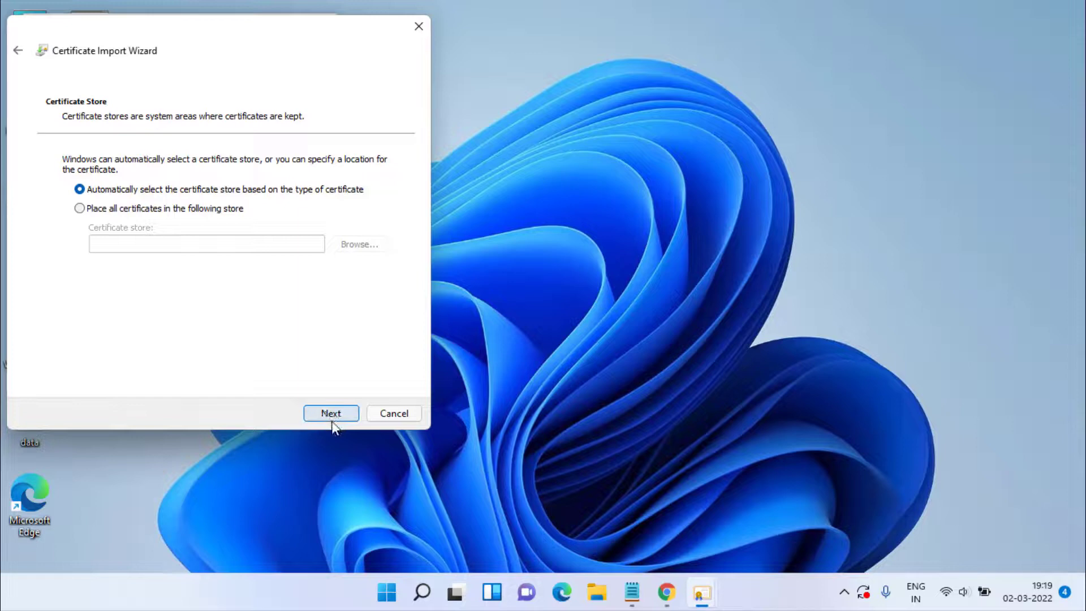
left_click(331, 413)
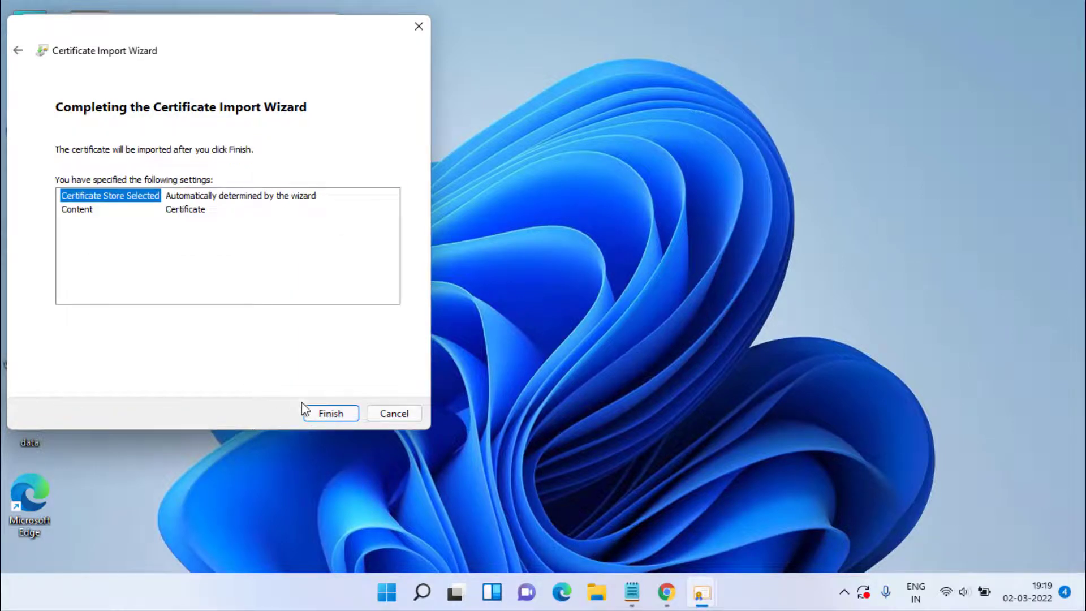
left_click(330, 413)
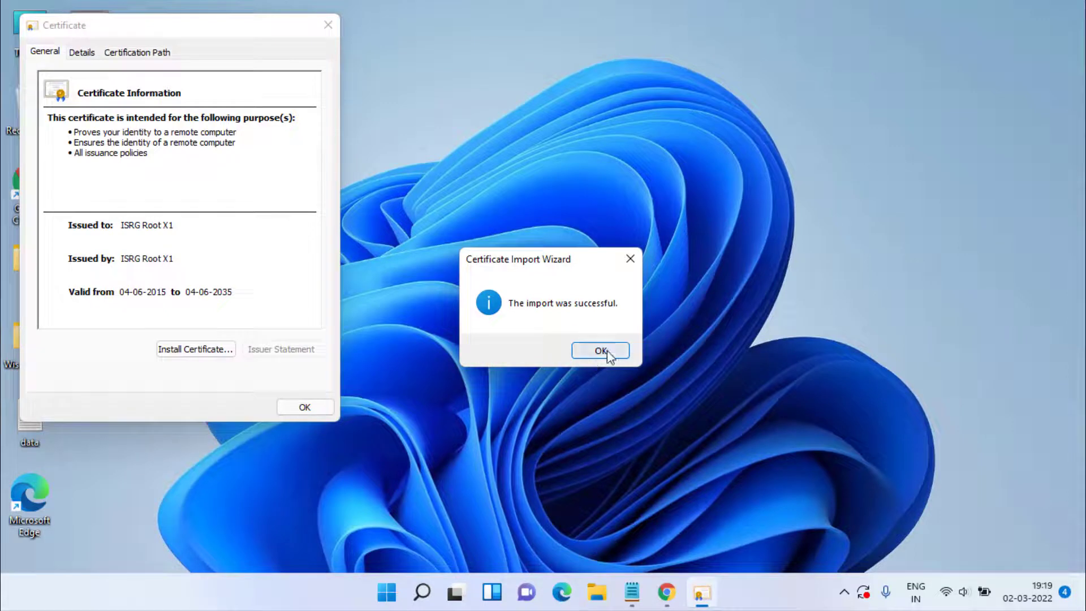
left_click(600, 351)
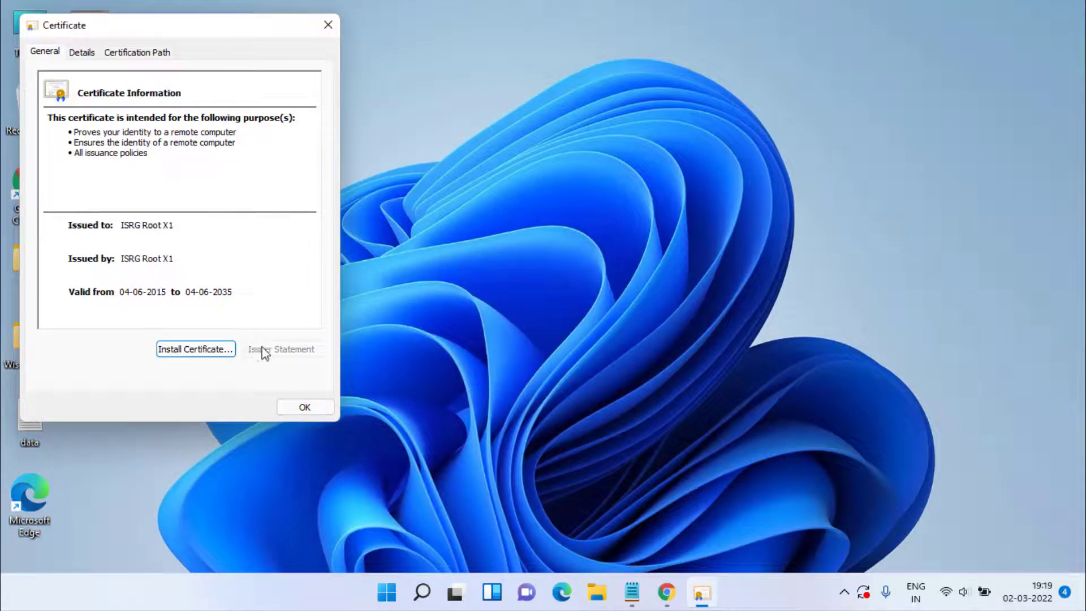
left_click(304, 407)
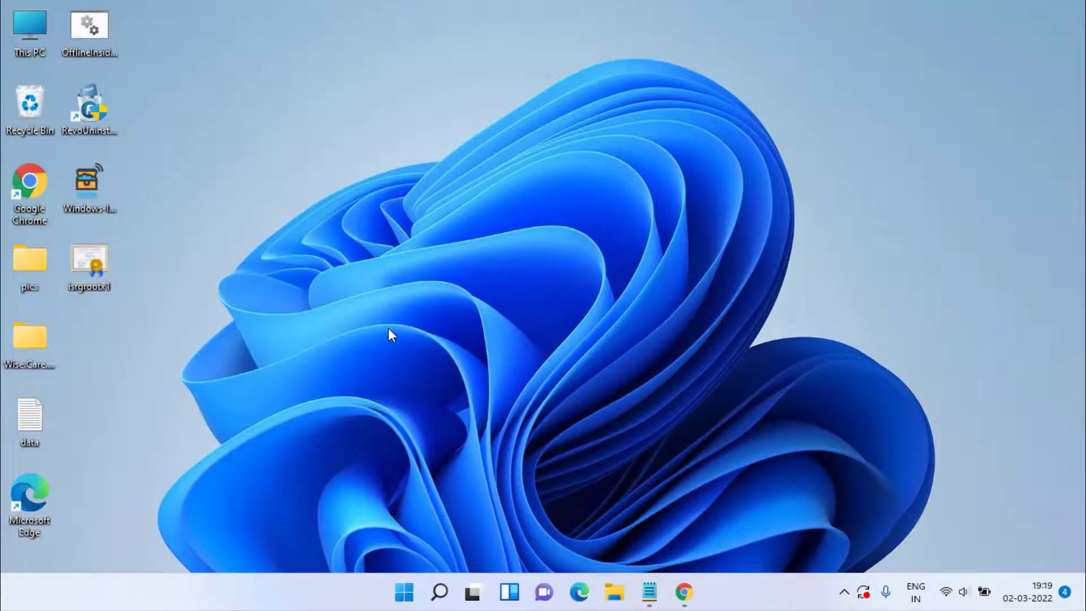
mouse_move(682, 593)
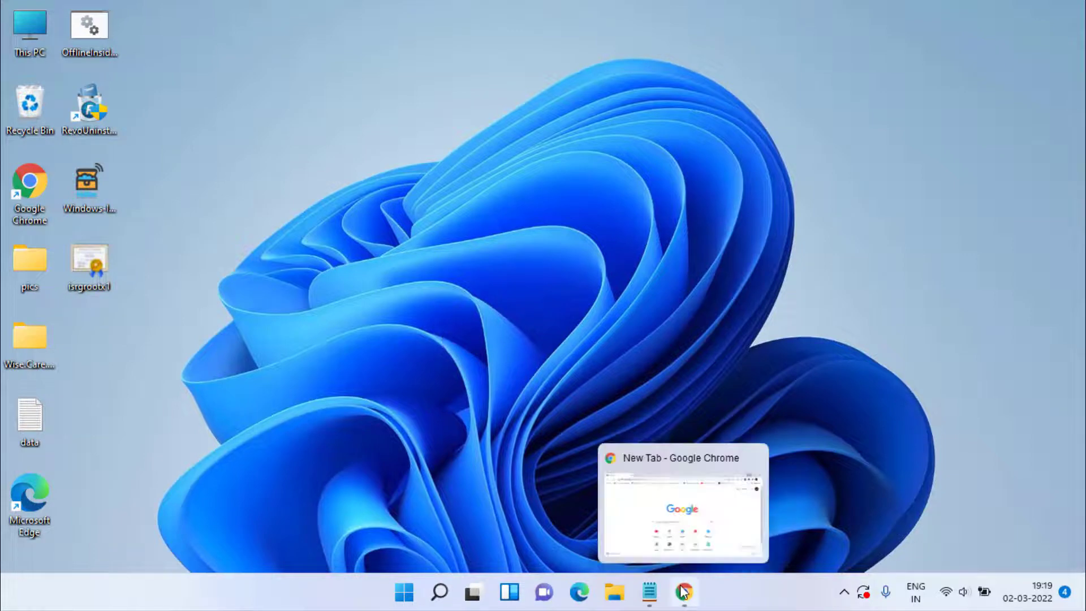
Search Windows for 'internet' and open Internet Options from the results.
left_click(682, 593)
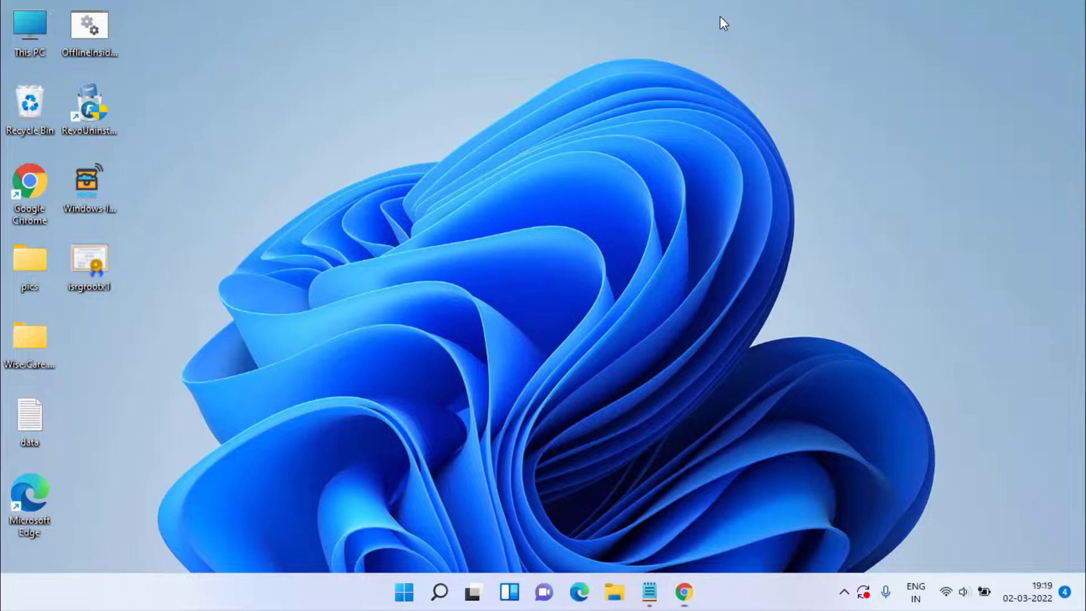
left_click(404, 593)
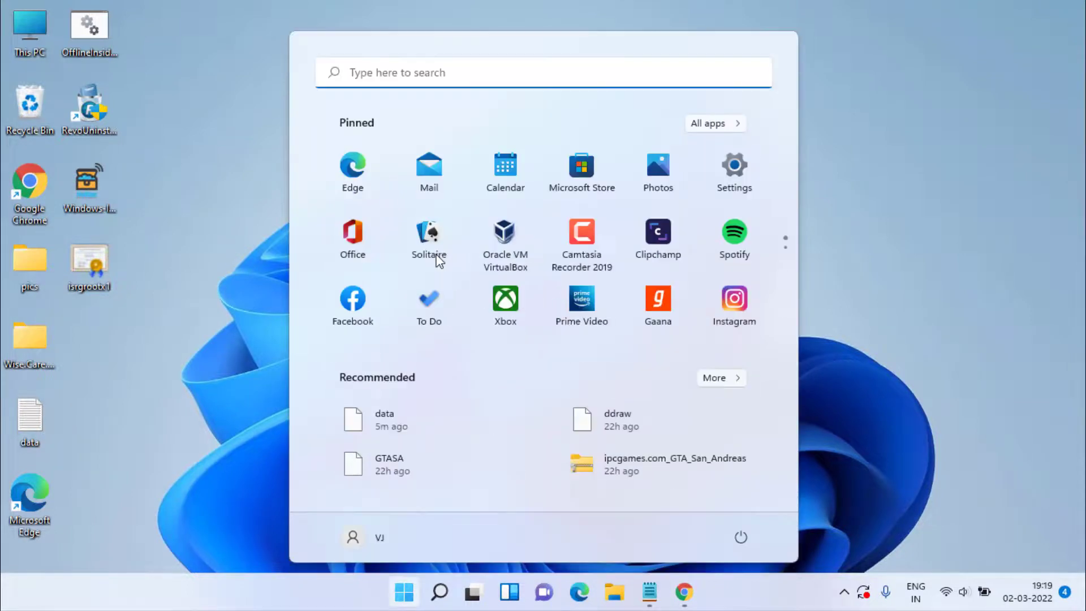
type("internet")
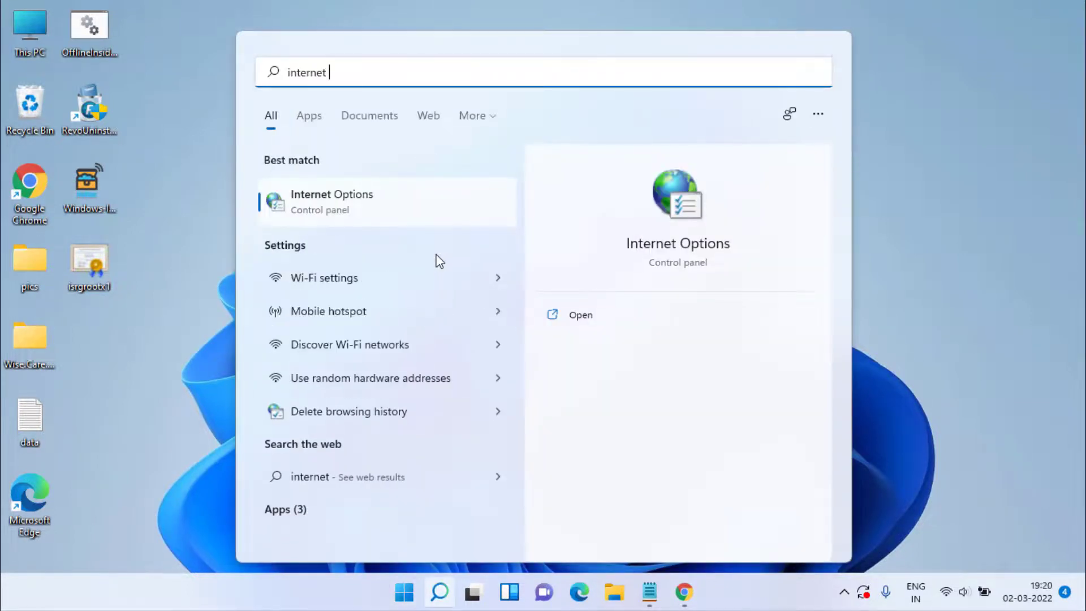
left_click(332, 201)
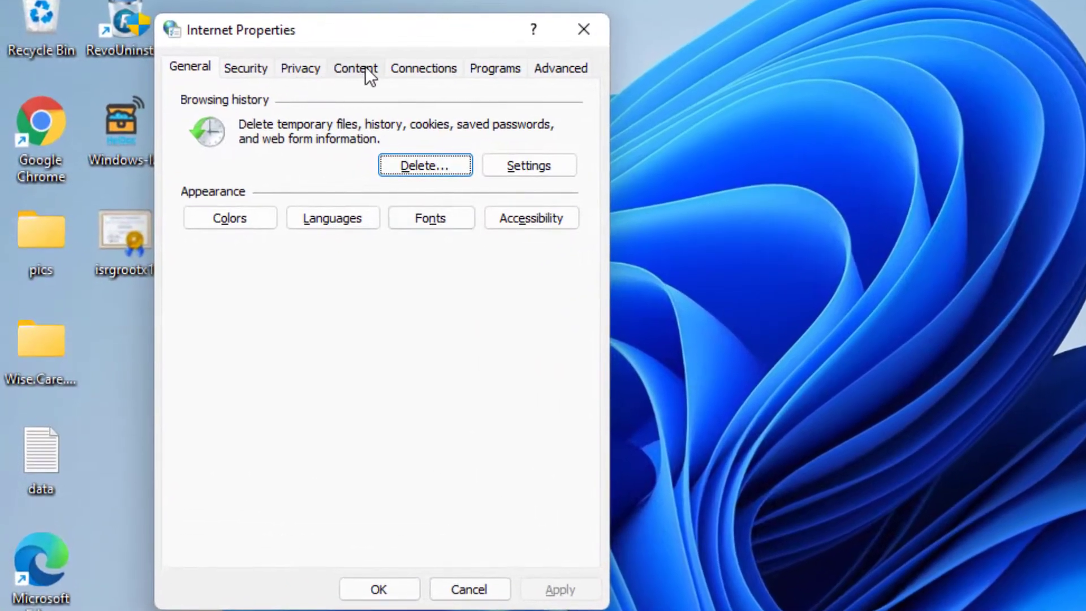
Clear the SSL state on the Content tab and acknowledge the confirmation.
left_click(355, 68)
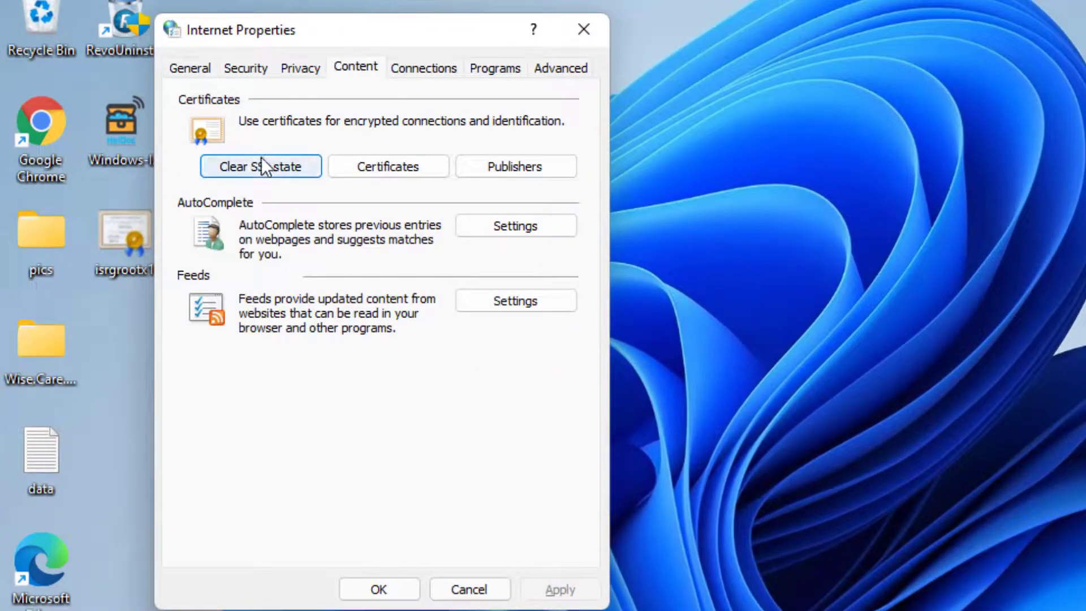
left_click(260, 167)
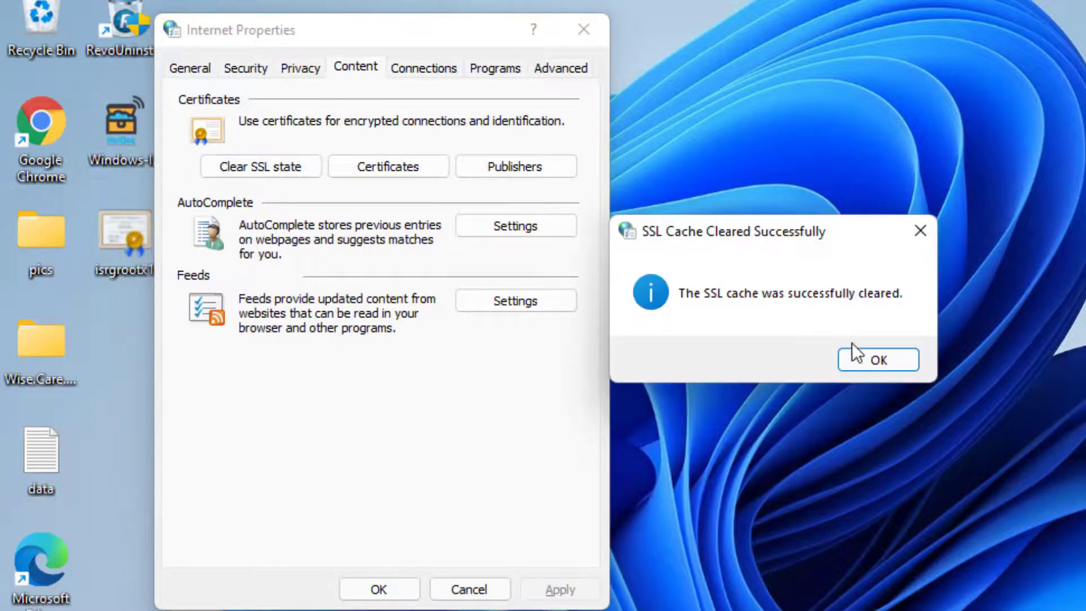
left_click(877, 359)
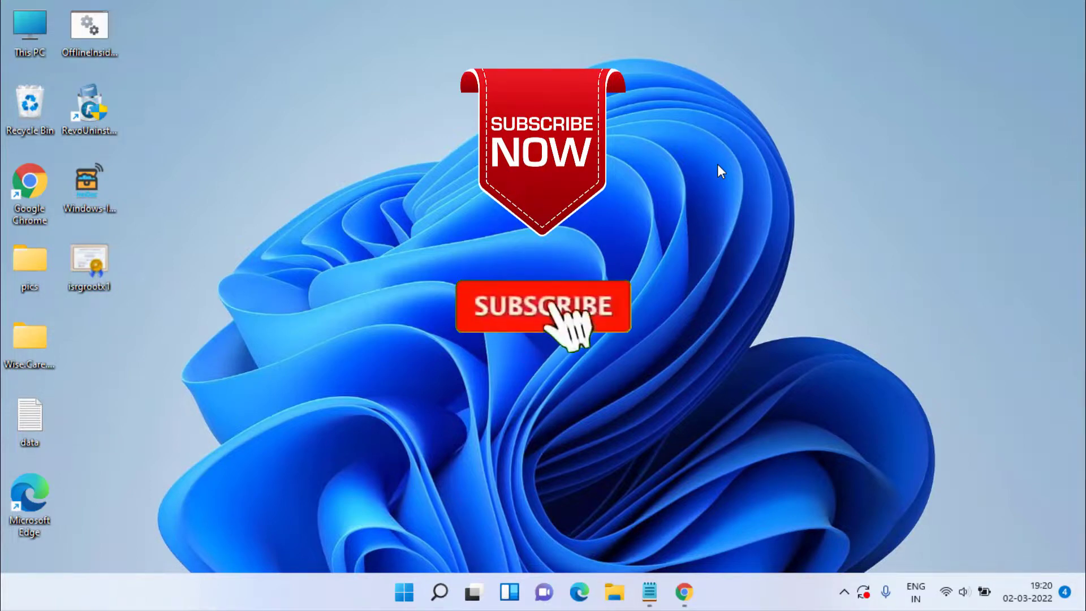
left_click(543, 306)
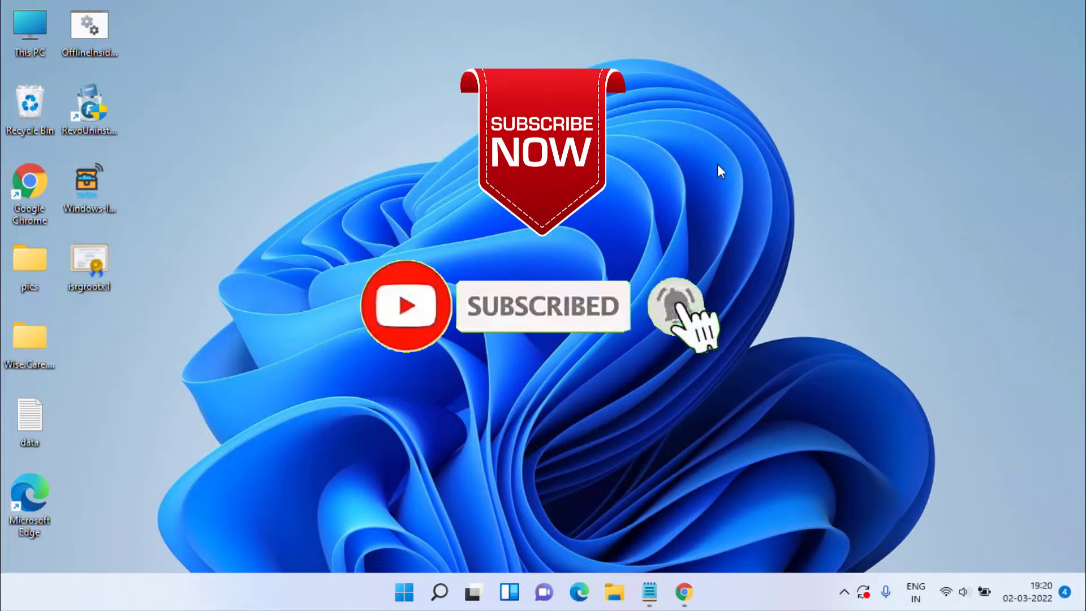